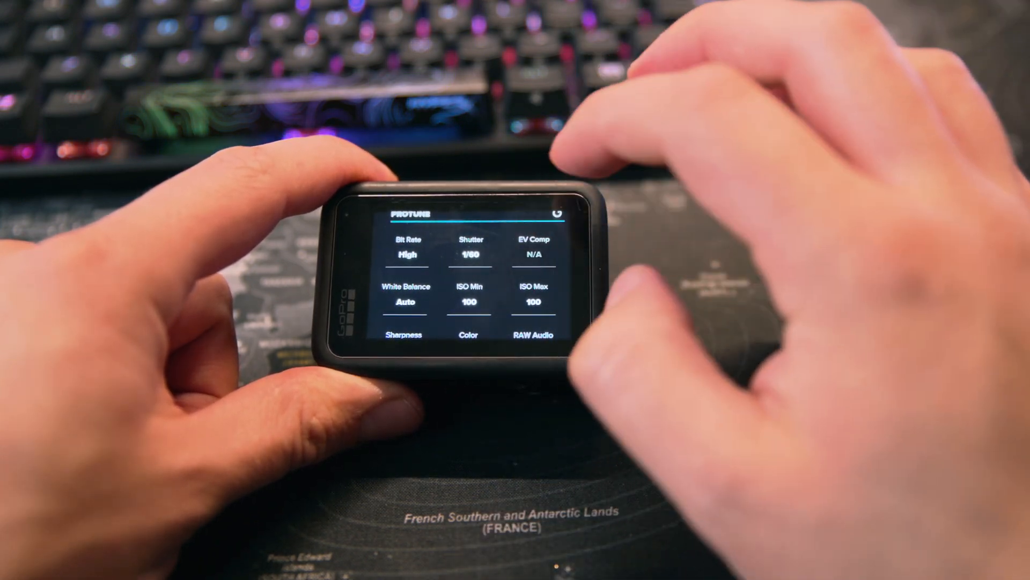
# Step: Open the Protune Shutter setting, showing 1/60 with its adjustment slider
pyautogui.click(469, 248)
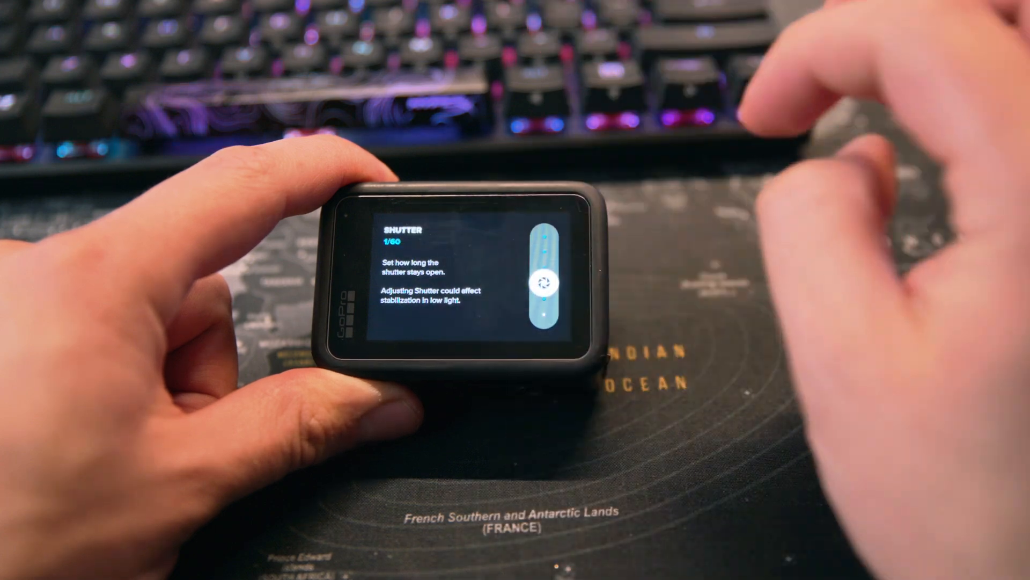